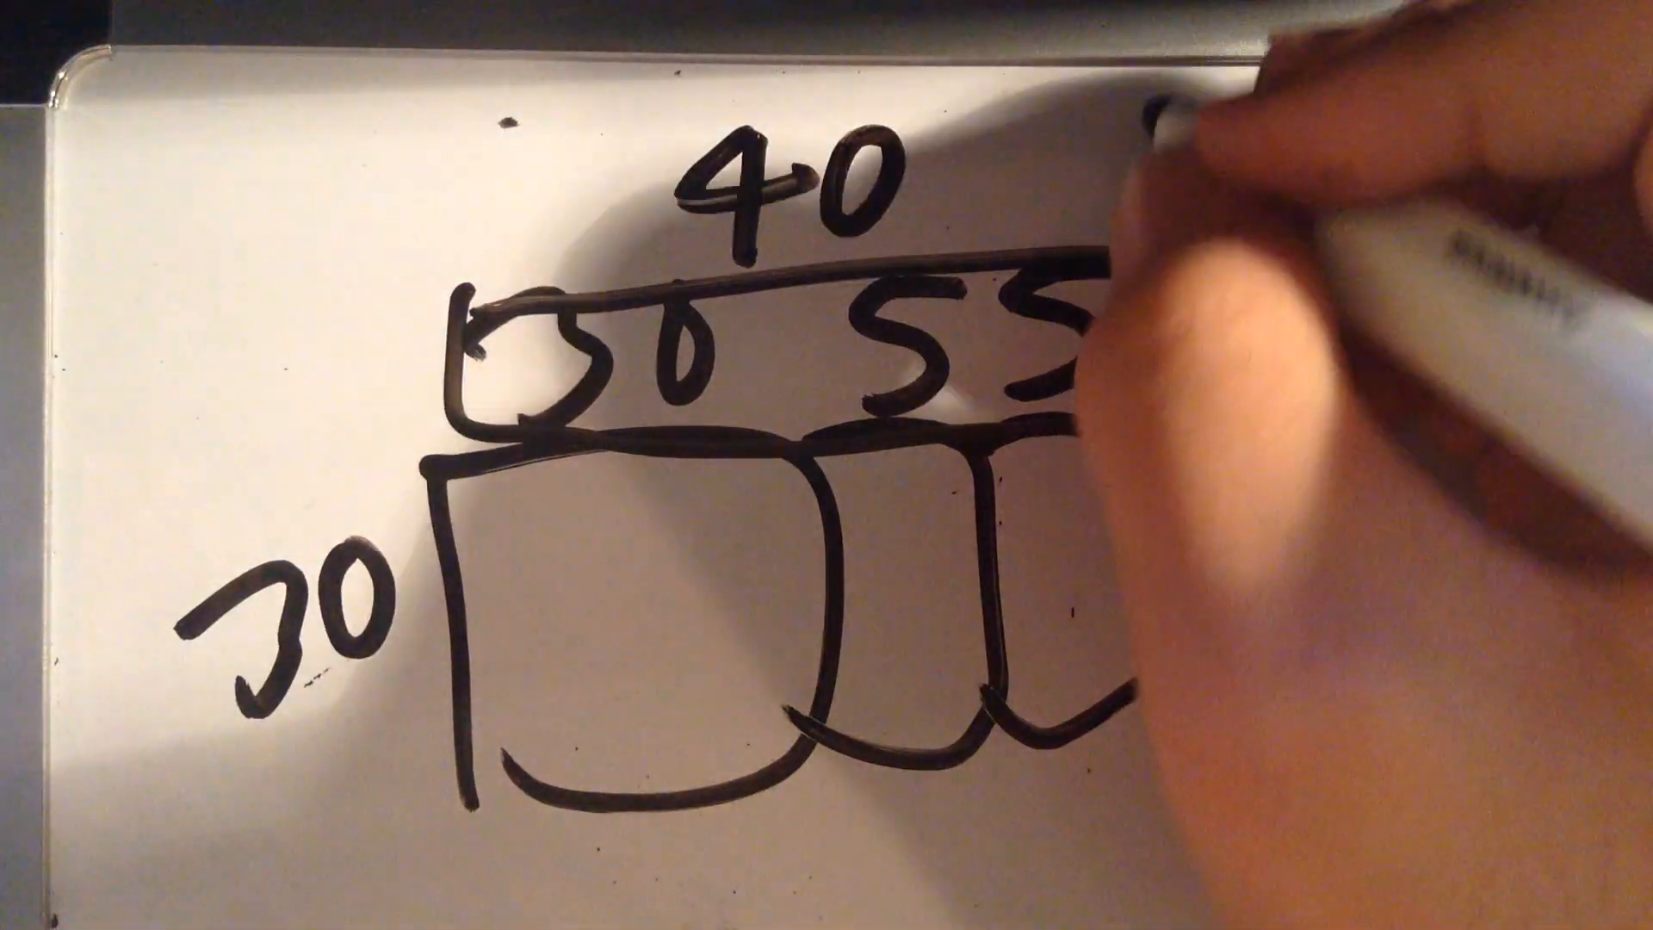
type("3+1")
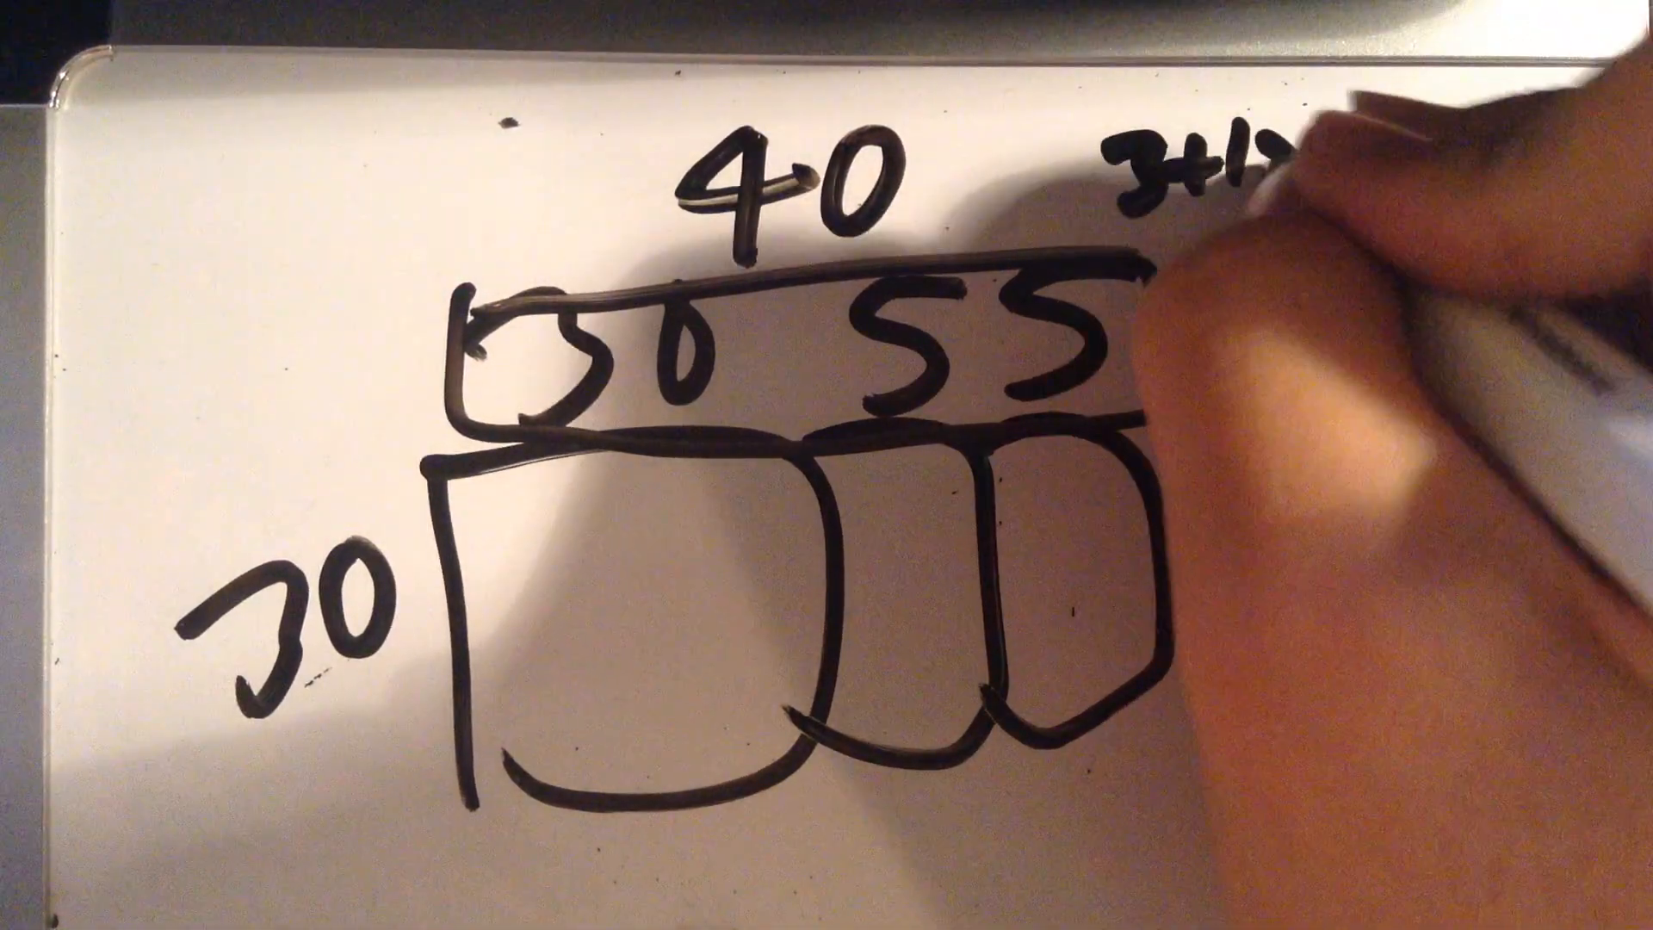